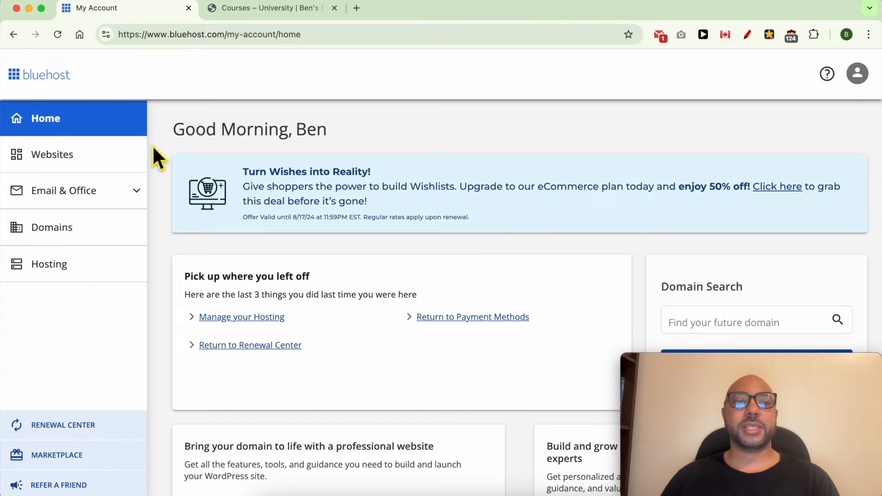
Go to Websites and show the advanced hosting settings for benstestingdomain.com
{"action": "left_click", "coordinate": [52, 155]}
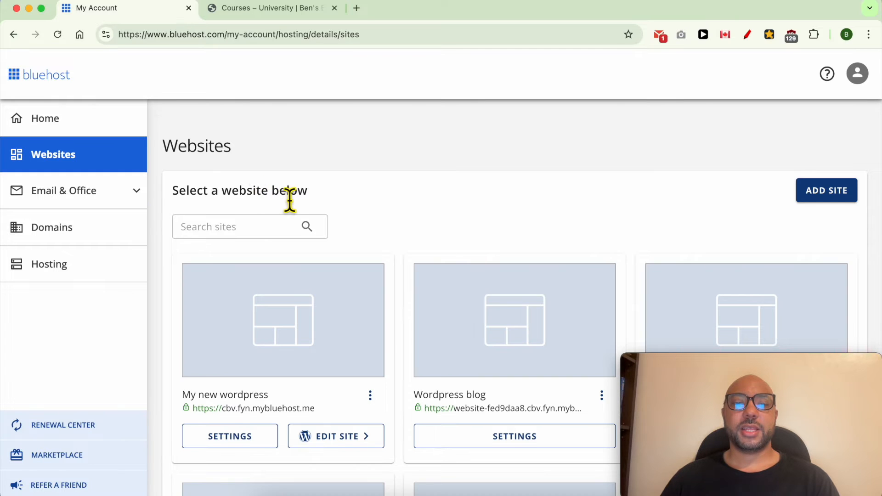
{"action": "scroll", "scroll_direction": "down", "scroll_amount": 3}
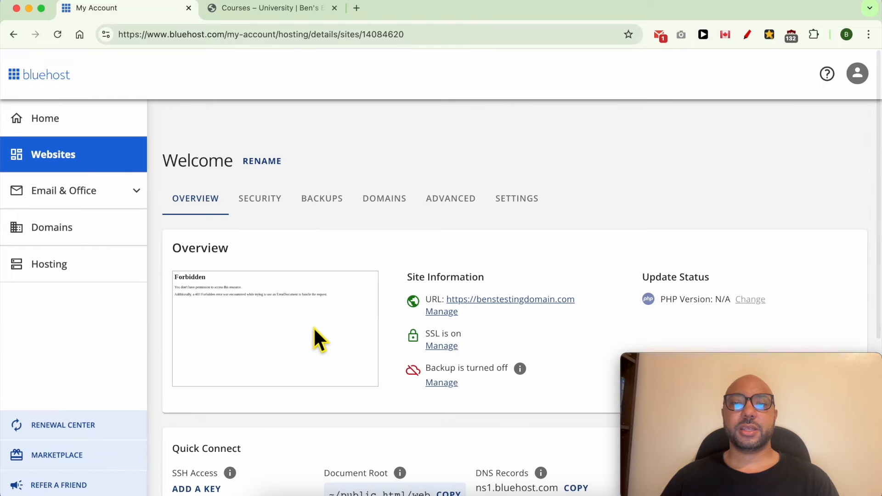
{"action": "left_click", "coordinate": [451, 198]}
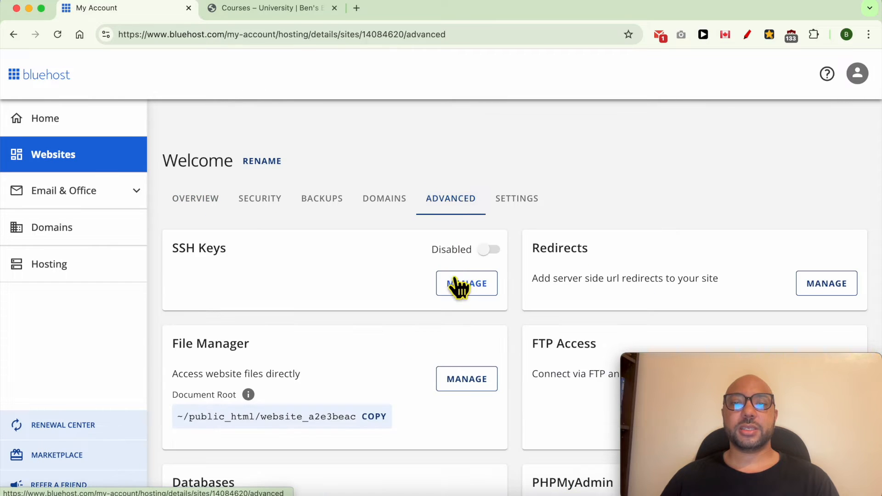
Launch the cPanel dashboard for this hosting via Manage in the cPanel section
{"action": "scroll", "scroll_direction": "down", "scroll_amount": 3}
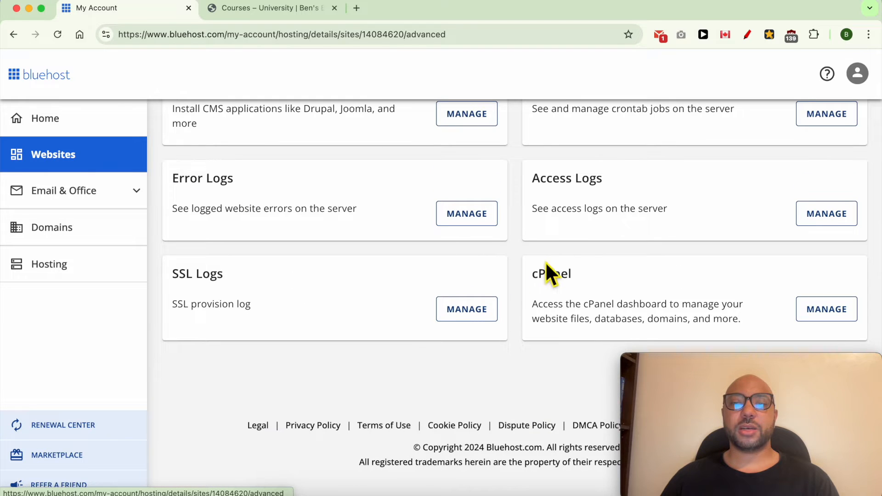
{"action": "double_click", "coordinate": [551, 274]}
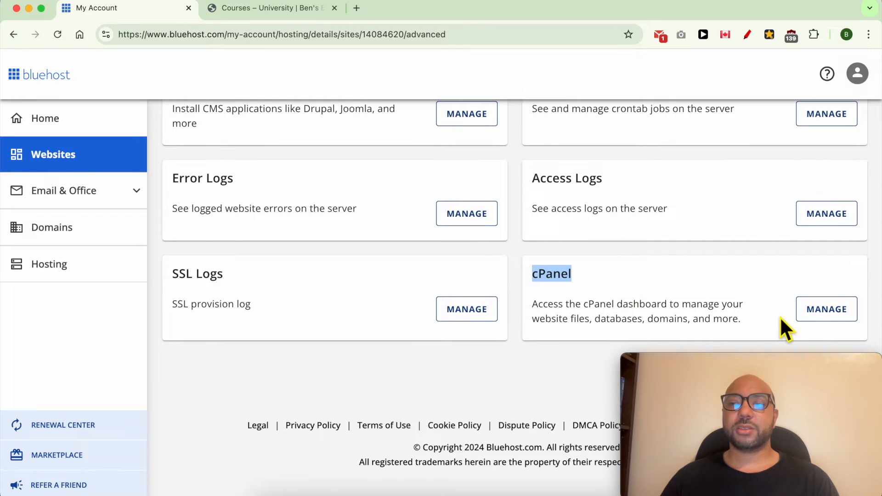
{"action": "left_click", "coordinate": [826, 308]}
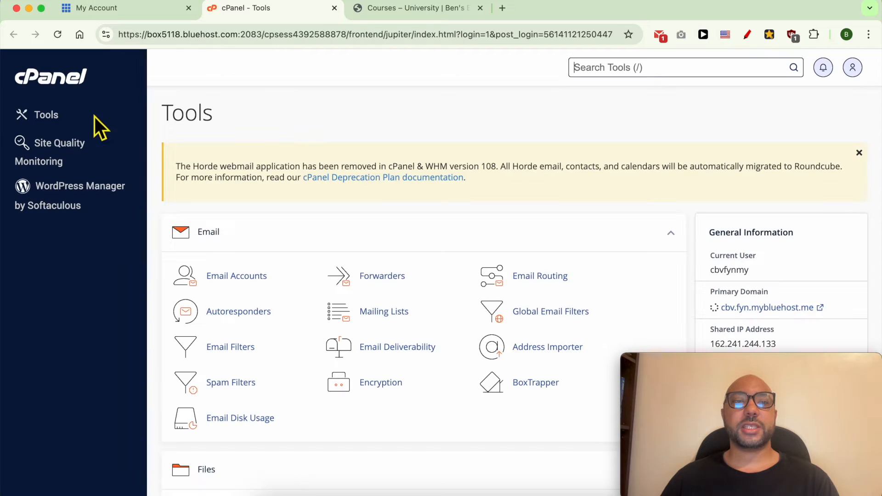
Switch to the WordPress University site and open the Bluehost Shared Hosting Explained course
{"action": "left_click", "coordinate": [416, 8]}
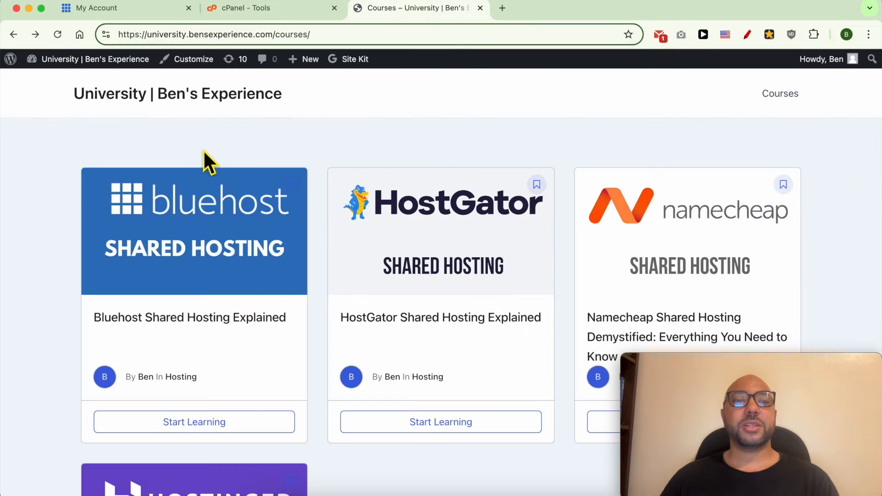
{"action": "double_click", "coordinate": [110, 93]}
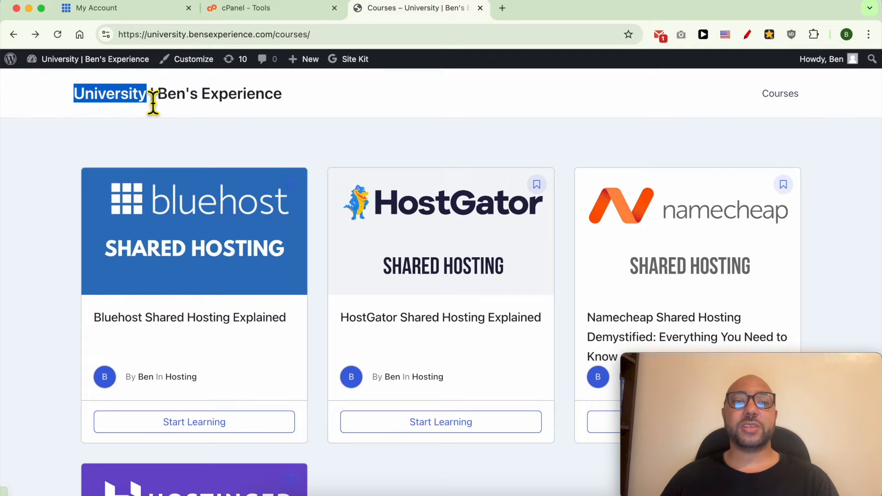
{"action": "mouse_move", "coordinate": [162, 146]}
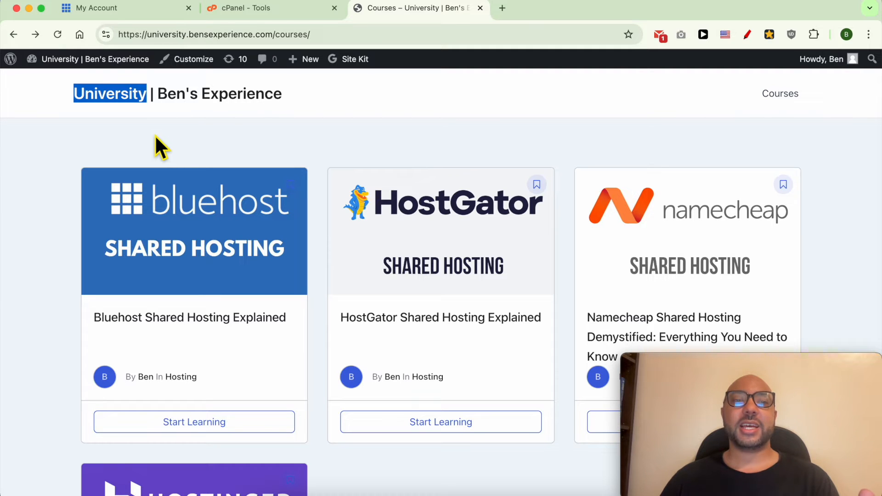
{"action": "left_click", "coordinate": [194, 231]}
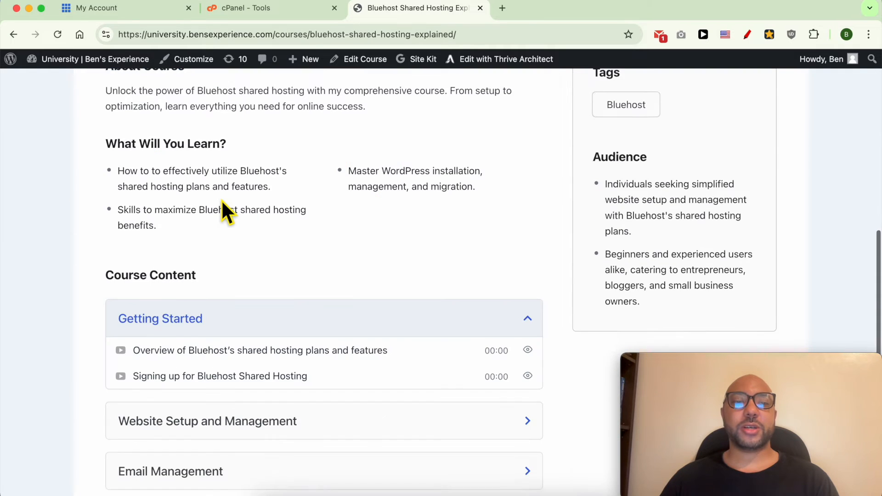
{"action": "scroll", "scroll_direction": "down", "scroll_amount": 3}
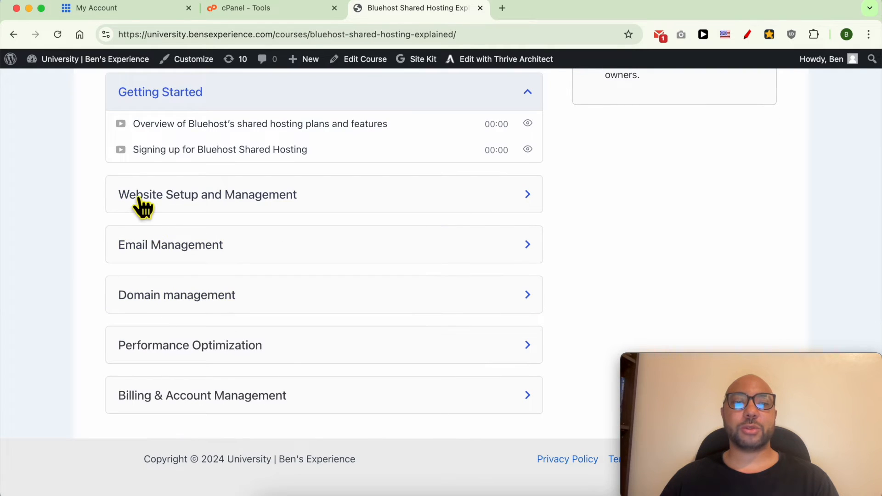
Expand the Website Setup, Domain management and Billing & Account Management lesson sections
{"action": "left_click", "coordinate": [207, 194]}
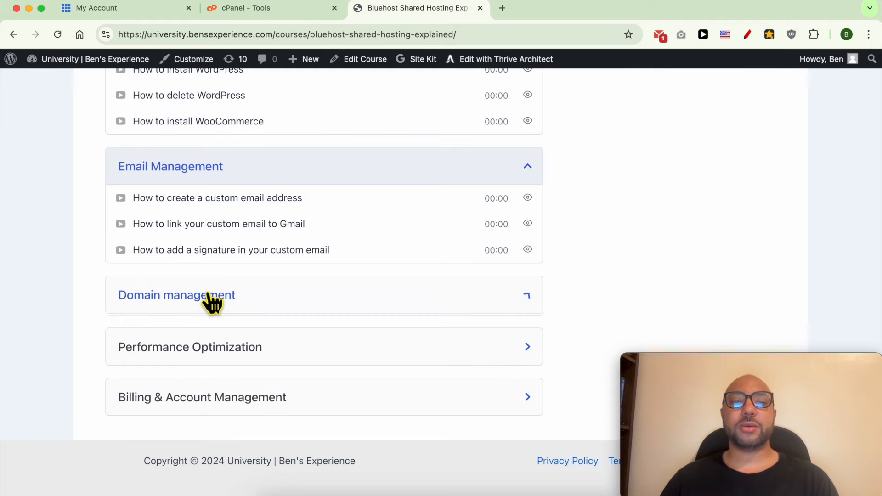
{"action": "left_click", "coordinate": [176, 295]}
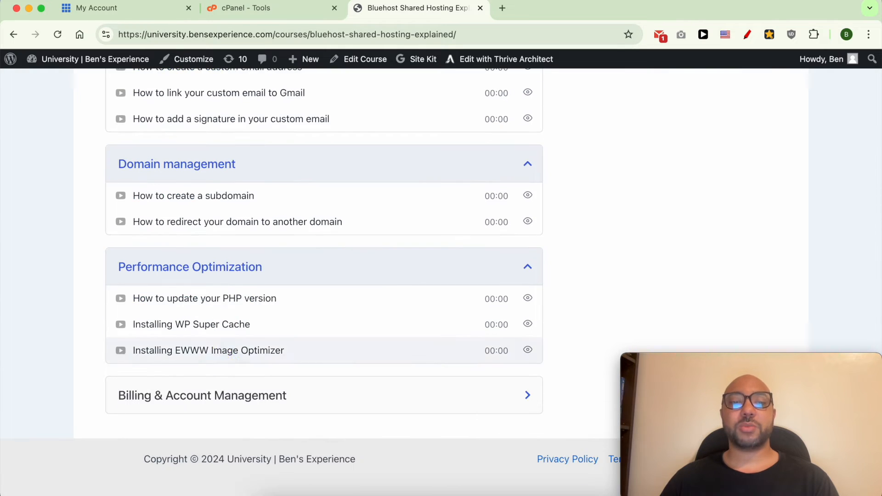
{"action": "left_click", "coordinate": [203, 395]}
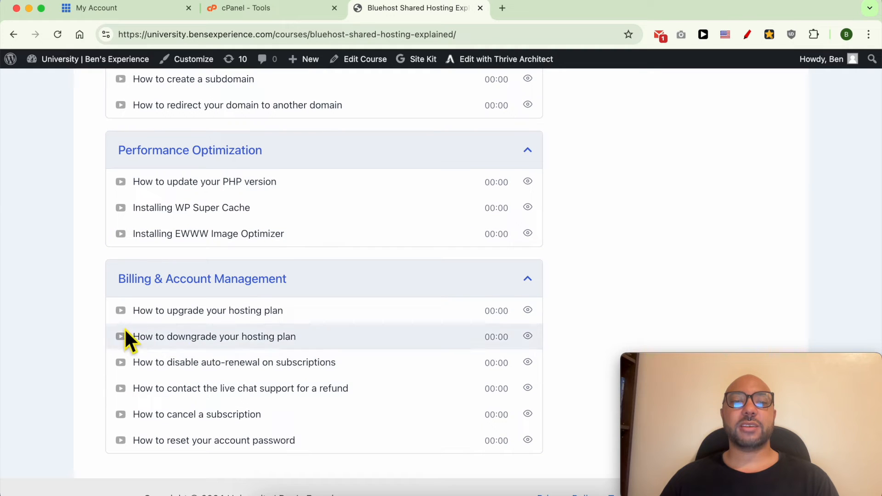
{"action": "mouse_move", "coordinate": [275, 315]}
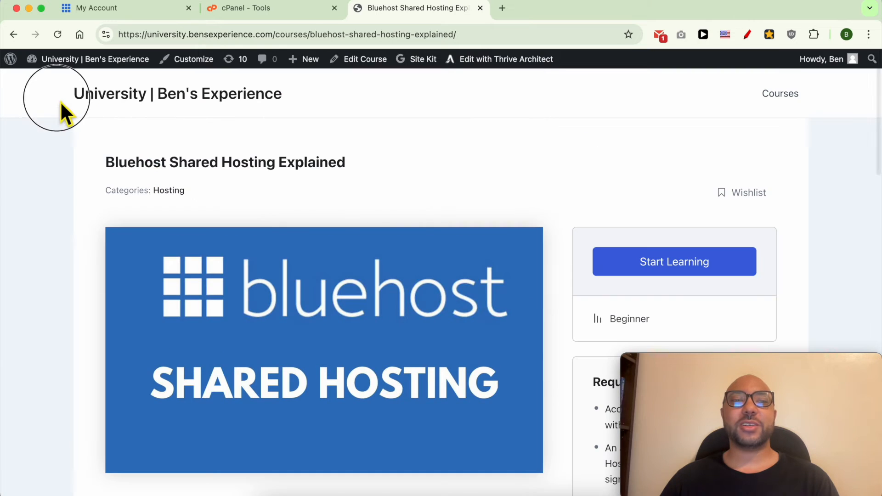
{"action": "double_click", "coordinate": [110, 93]}
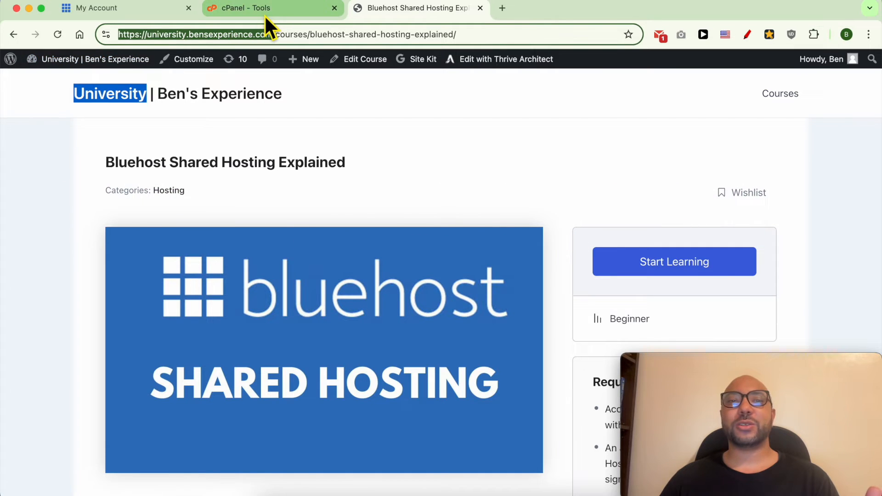
Return to the cPanel tools tab and open the Domains management page
{"action": "left_click", "coordinate": [253, 8]}
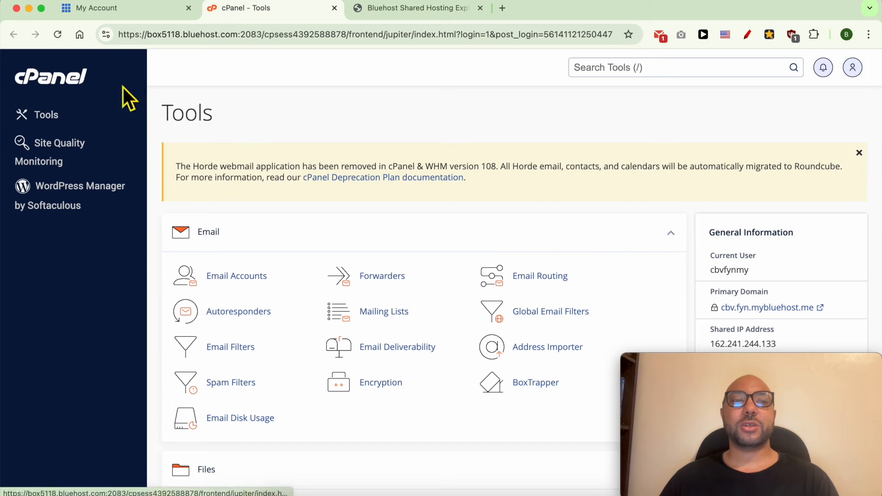
{"action": "scroll", "scroll_direction": "down", "scroll_amount": 3}
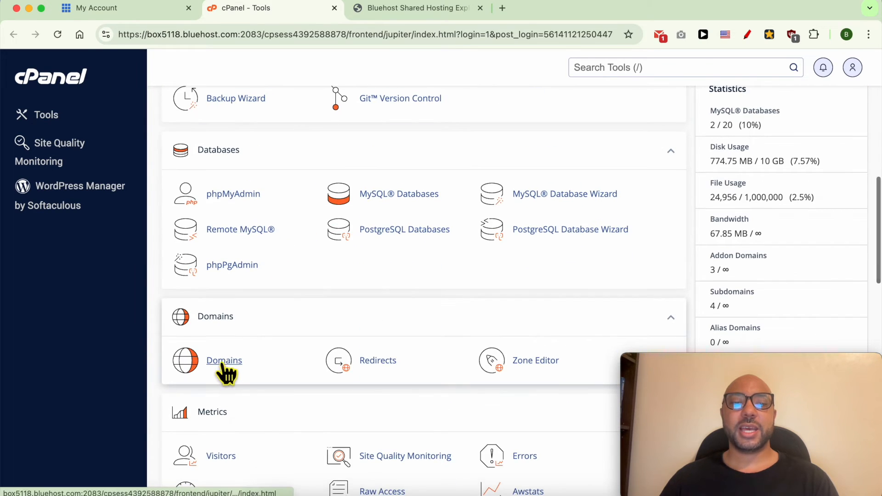
{"action": "left_click", "coordinate": [224, 360]}
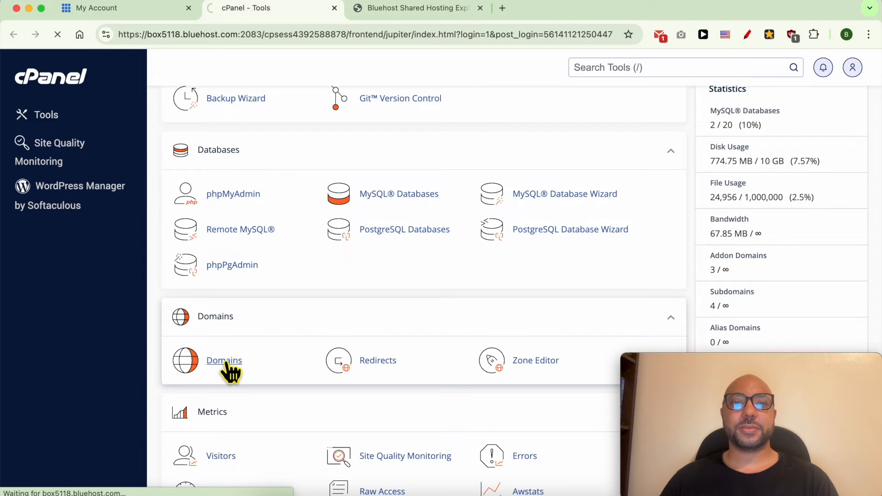
{"action": "left_click", "coordinate": [223, 360]}
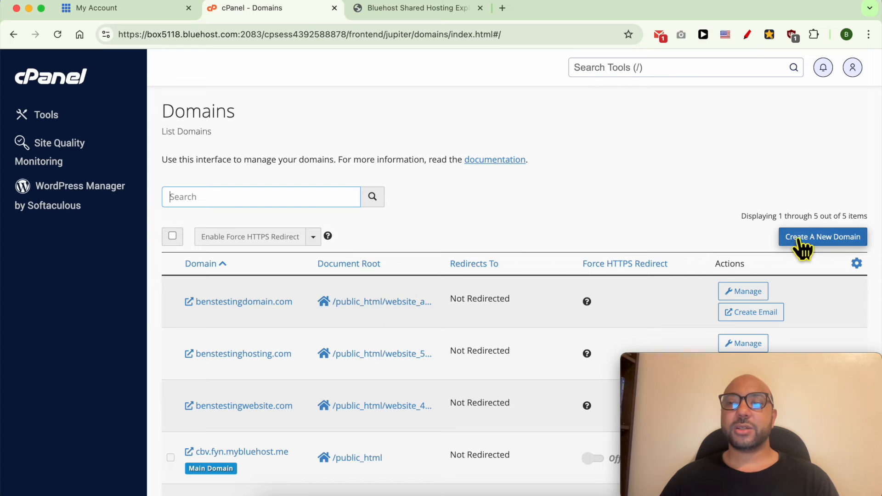
Start a new domain and enter blog.benstestingdomain.com as its name
{"action": "left_click", "coordinate": [822, 236]}
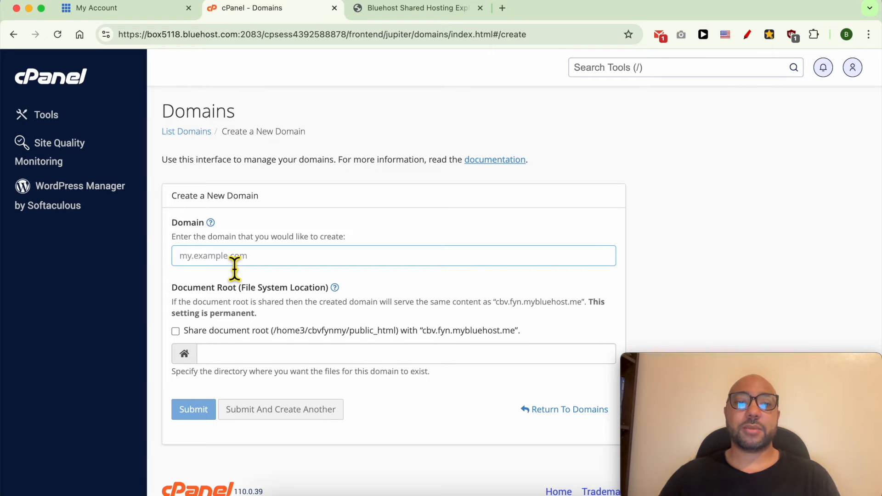
{"action": "type", "text": "blog."}
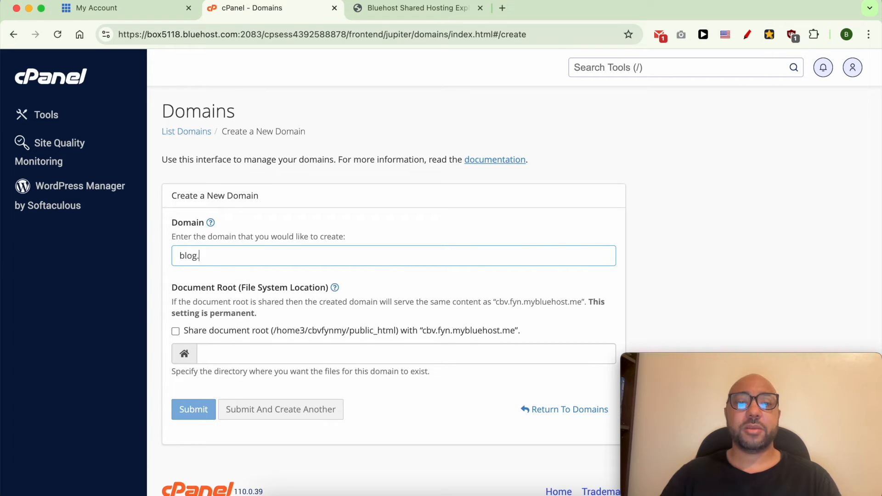
{"action": "type", "text": "bens"}
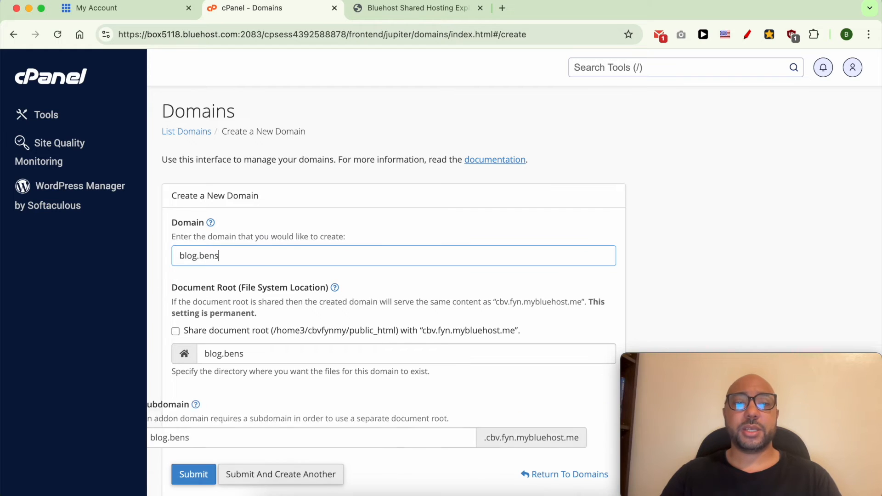
{"action": "type", "text": "testingdomain"}
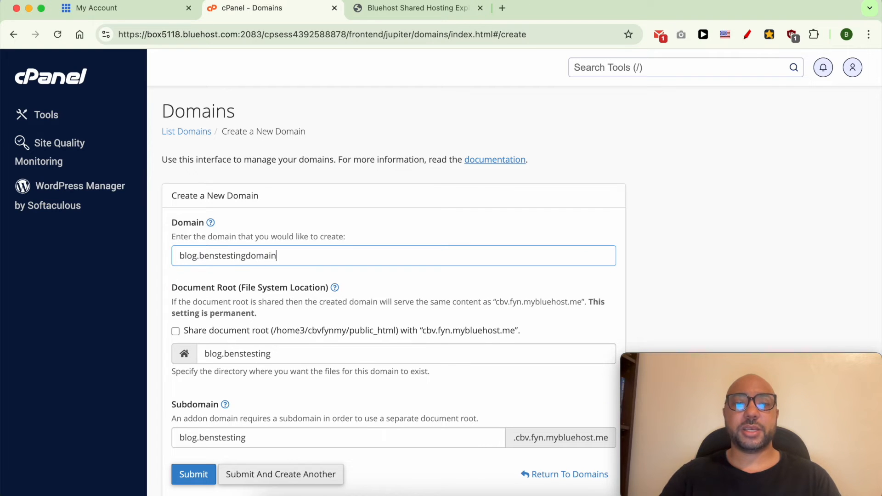
{"action": "type", "text": ".com"}
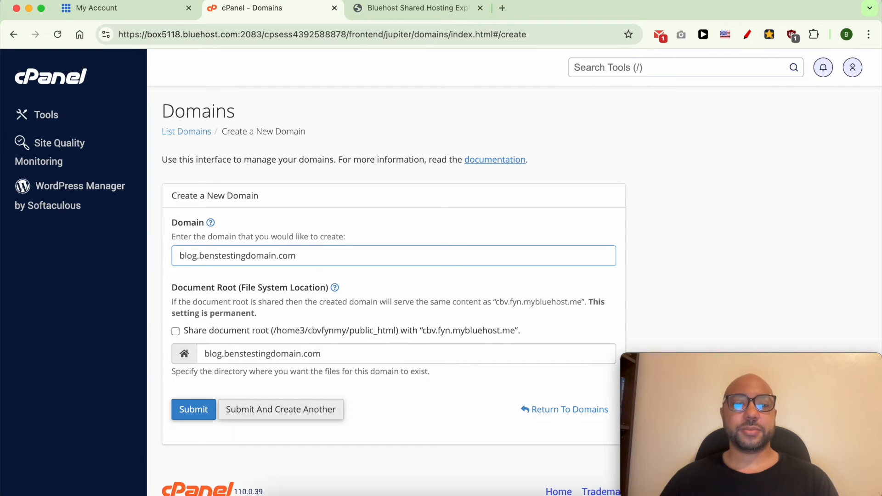
Keep the suggested blog.benstestingdomain.com document root and submit the subdomain
{"action": "double_click", "coordinate": [262, 353]}
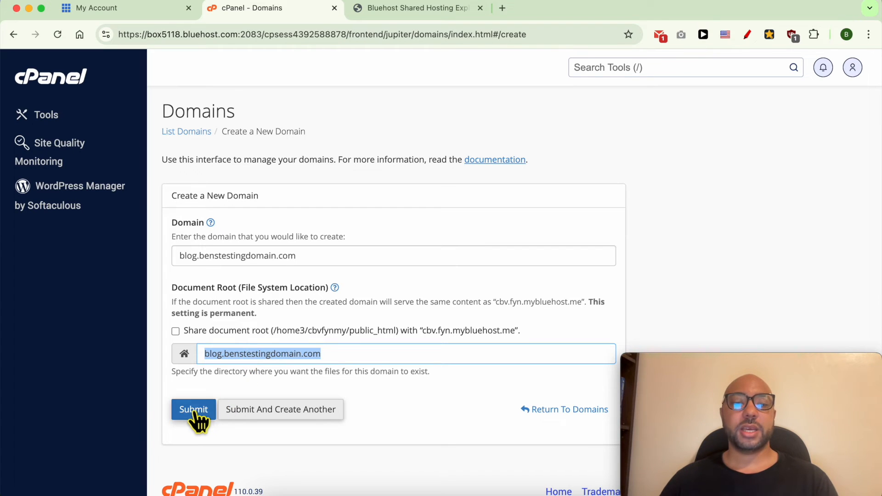
{"action": "left_click", "coordinate": [193, 409]}
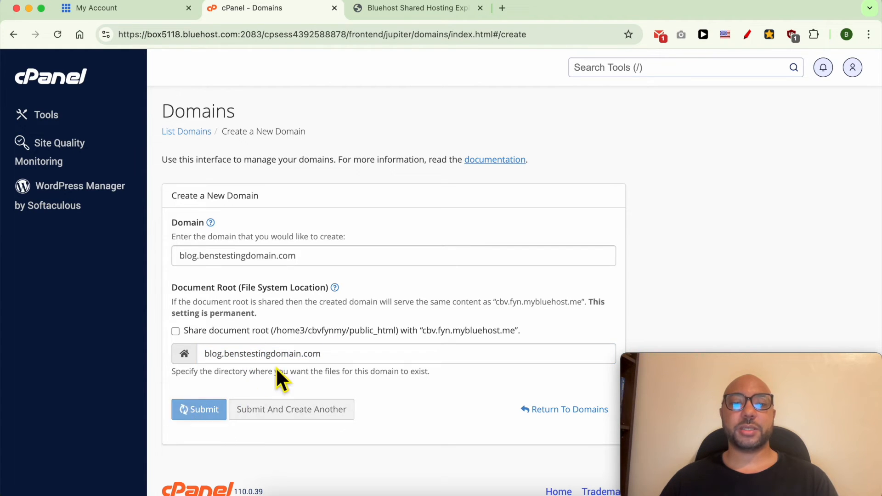
{"action": "left_click", "coordinate": [198, 409]}
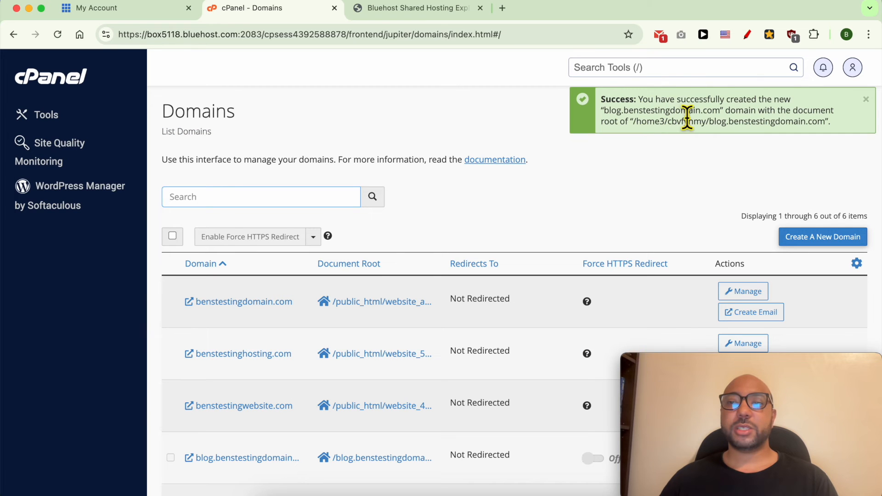
Review the success banner and the new blog.benstestingdomain.com row in the domain list
{"action": "double_click", "coordinate": [703, 99]}
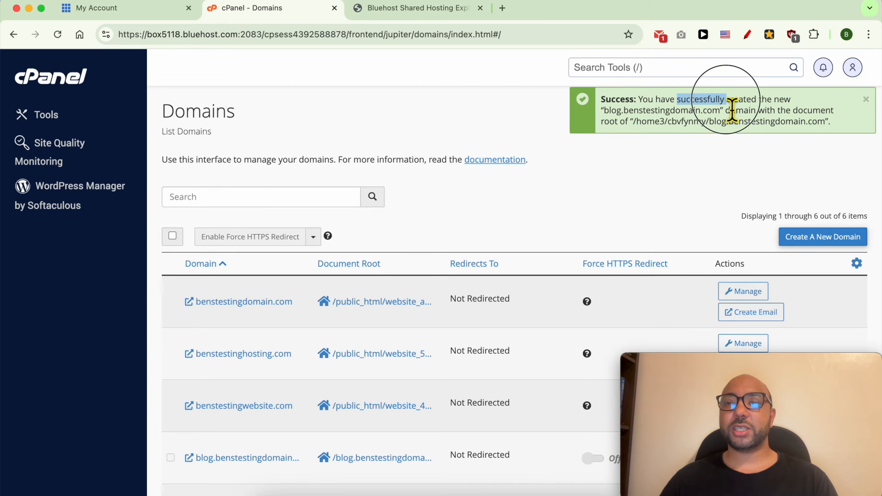
{"action": "scroll", "scroll_direction": "down", "scroll_amount": 3}
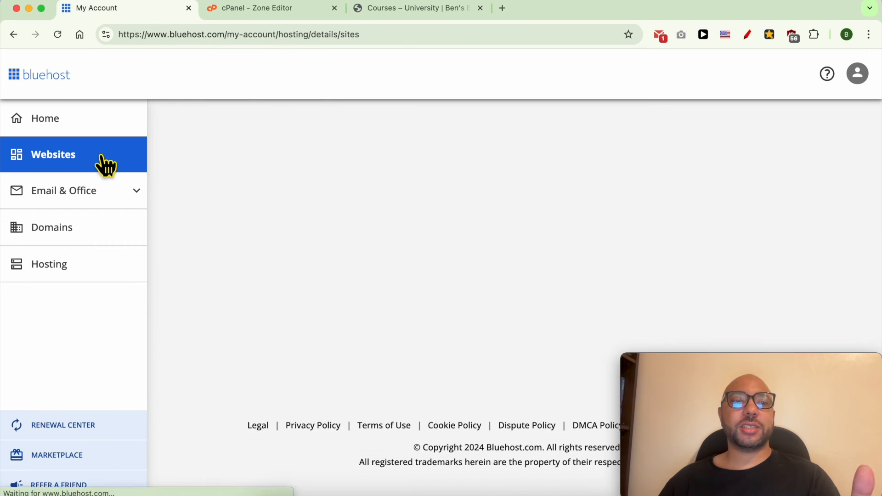
Find blog.benstestingdomain.com in Bluehost Websites and view the site live from its menu
{"action": "left_click", "coordinate": [53, 154]}
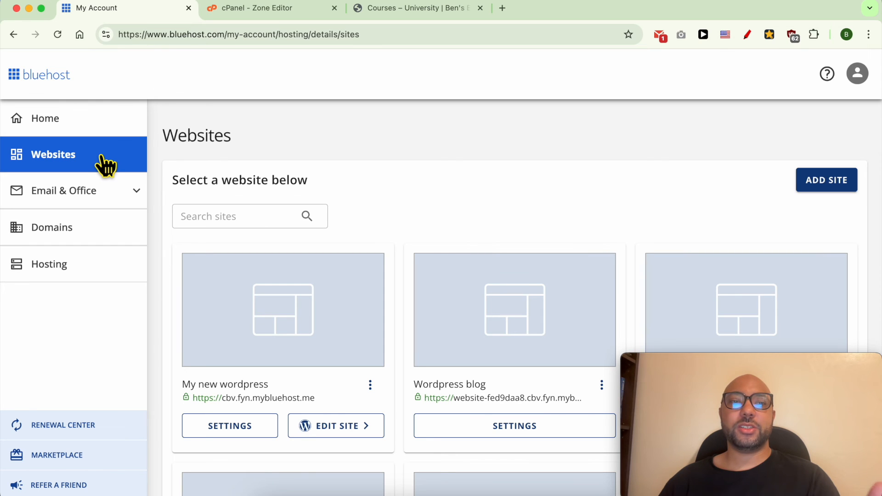
{"action": "mouse_move", "coordinate": [141, 166]}
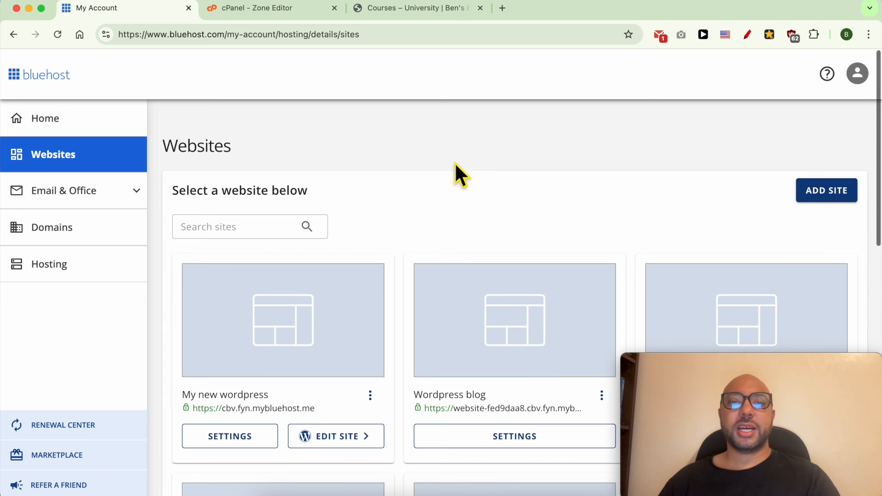
{"action": "mouse_move", "coordinate": [343, 193]}
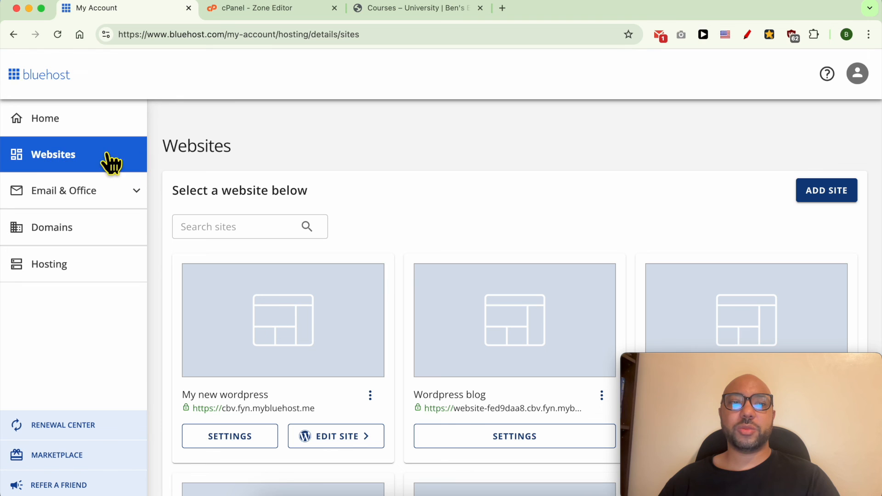
{"action": "scroll", "scroll_direction": "down", "scroll_amount": 3}
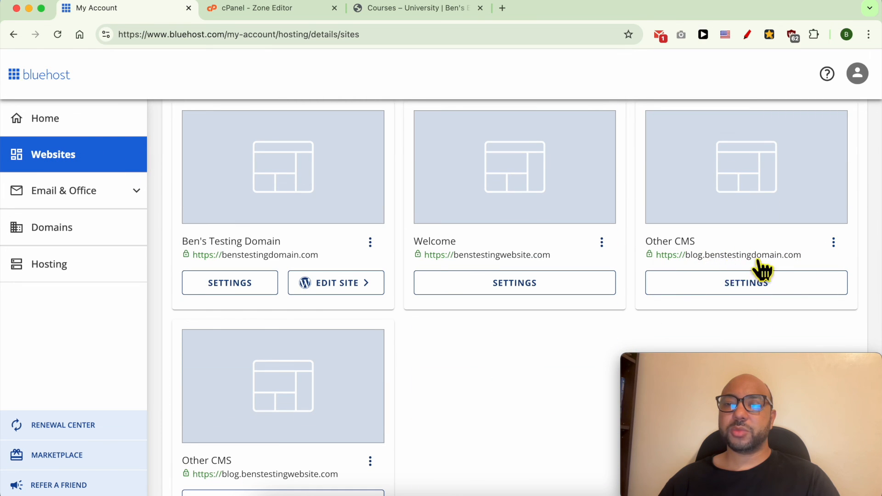
{"action": "left_click", "coordinate": [833, 242]}
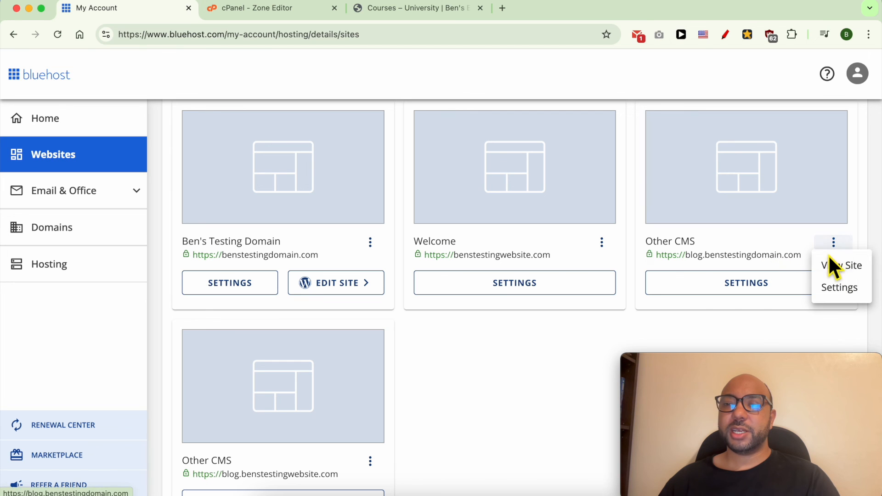
{"action": "left_click", "coordinate": [842, 265]}
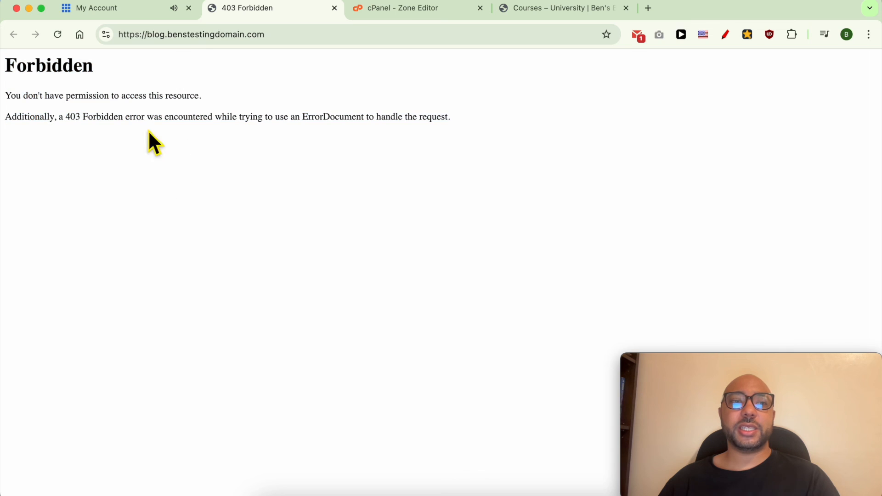
{"action": "mouse_move", "coordinate": [210, 149]}
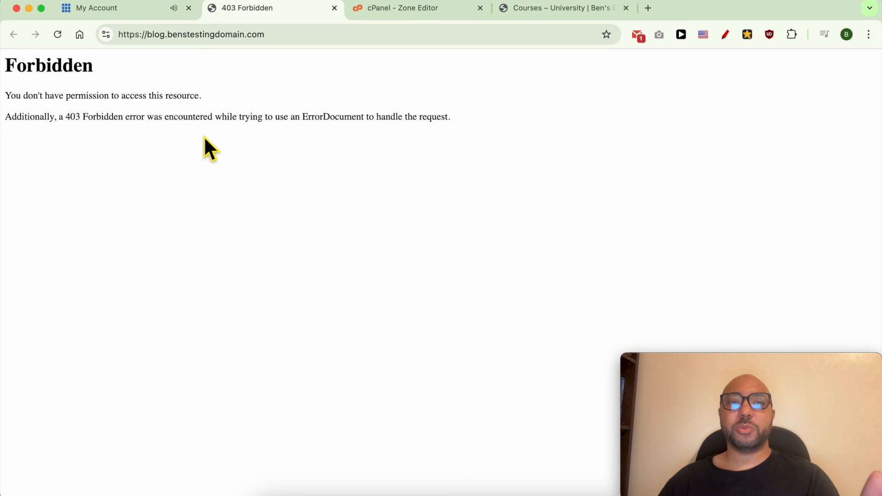